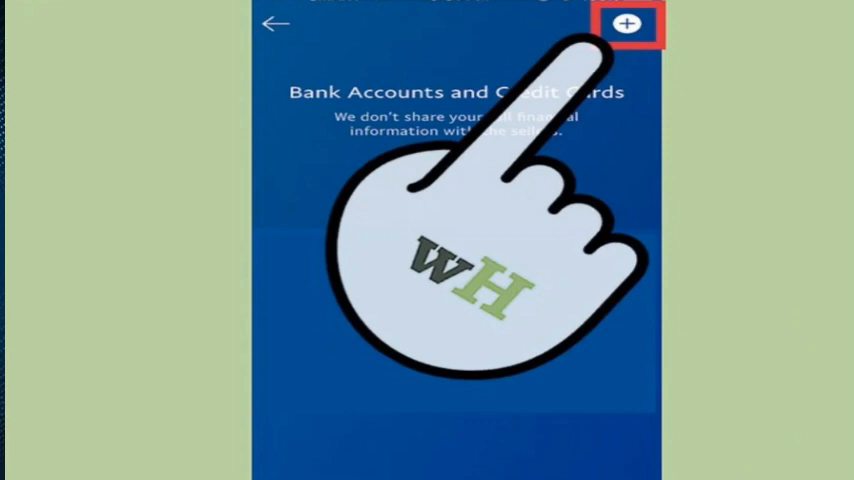
- Begin adding a payment method in Bank Accounts and Credit Cards and choose Credit card
click(628, 24)
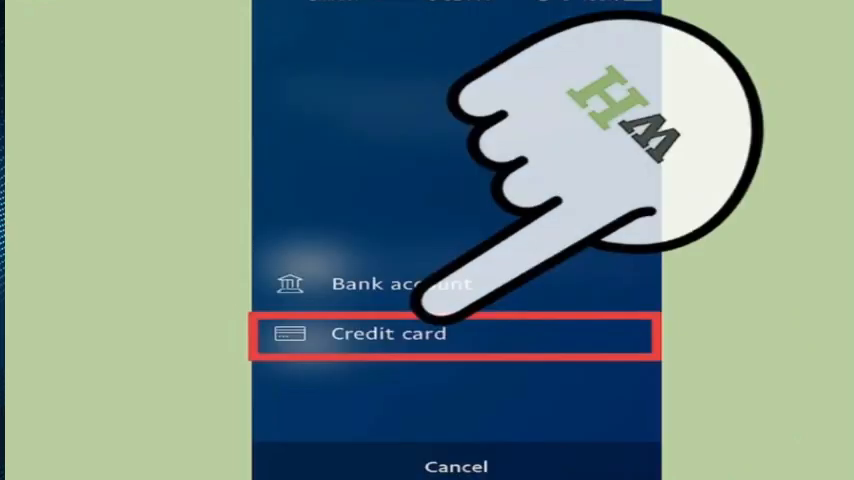
click(388, 332)
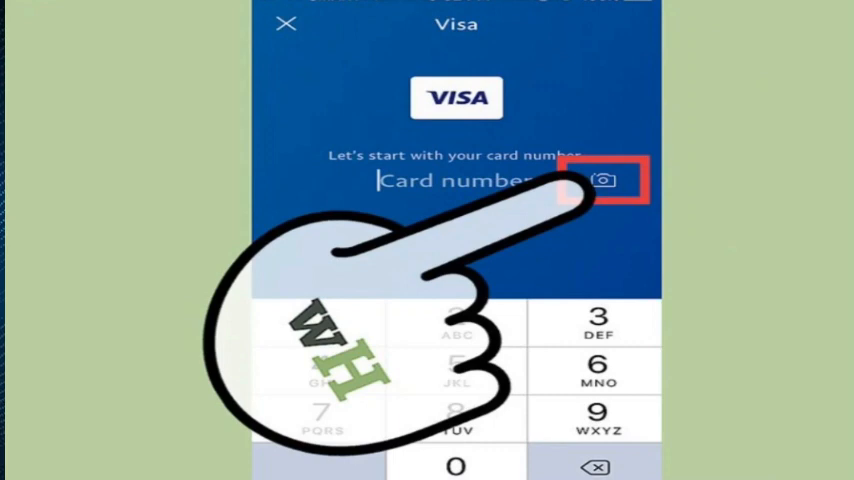
- Scan the Visa debit card with the camera to link it, then view its billing address
click(604, 180)
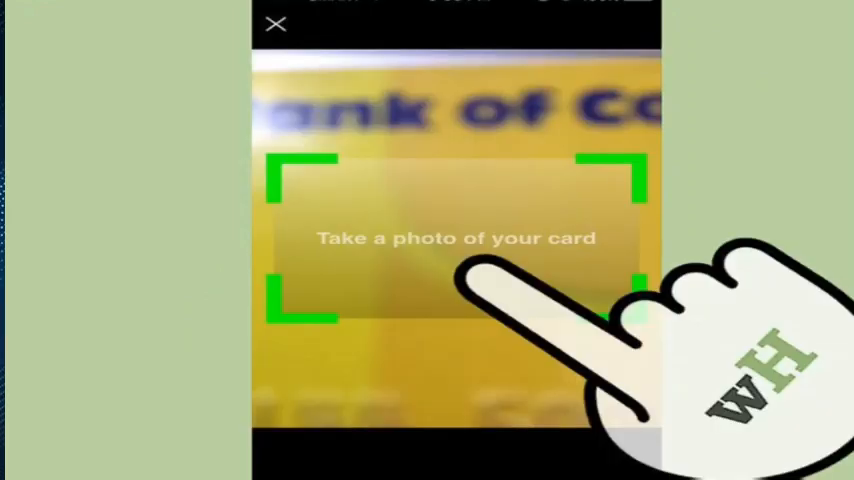
click(456, 238)
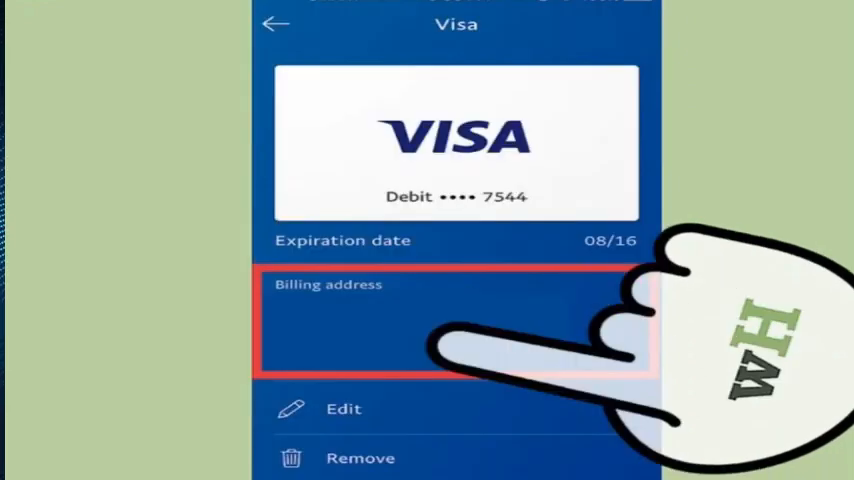
click(276, 24)
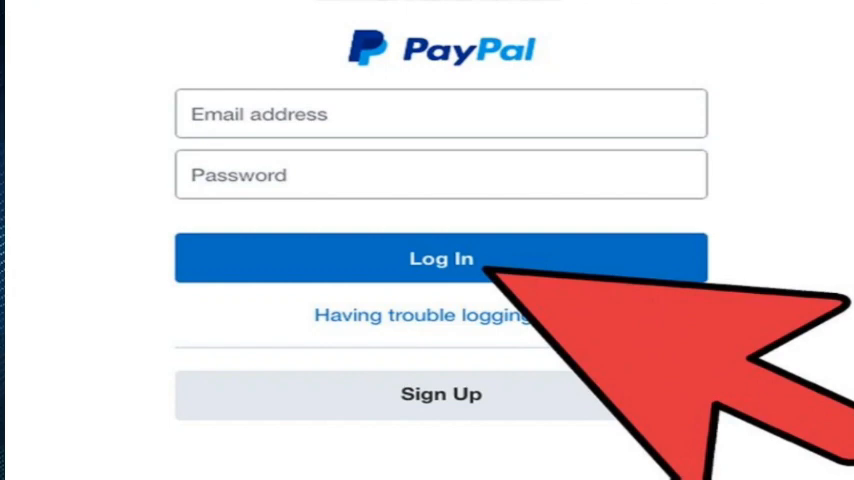
- Sign in on paypal.com and start Link a card under Credit cards
click(440, 256)
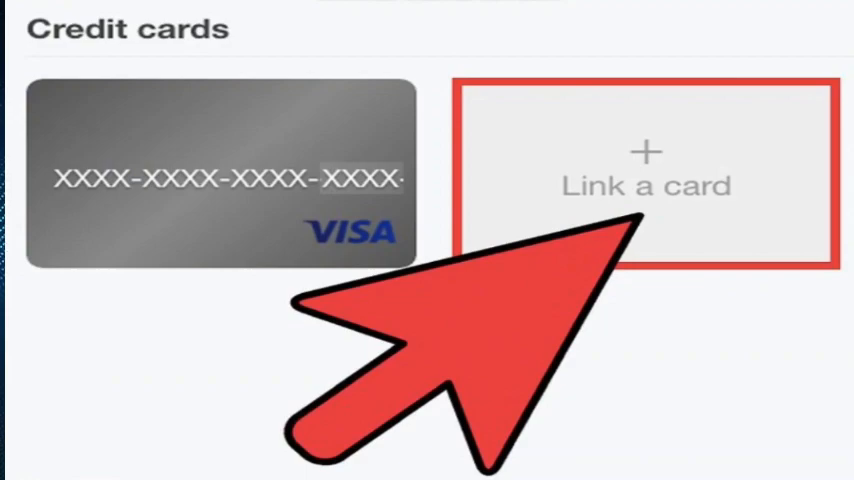
click(646, 170)
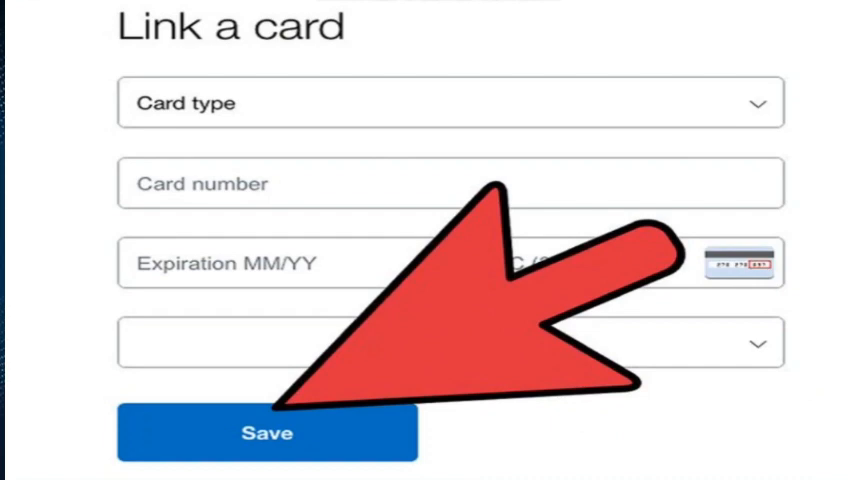
- Save the new card so its details page shows the billing address and expiration date
click(268, 432)
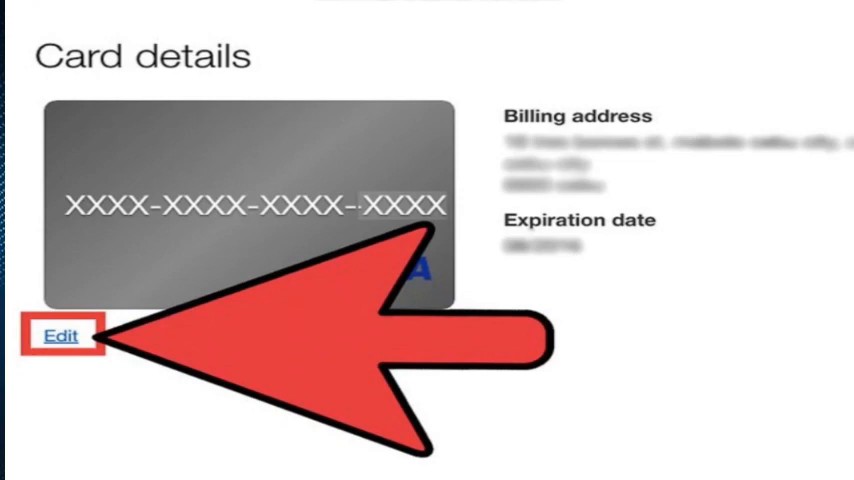